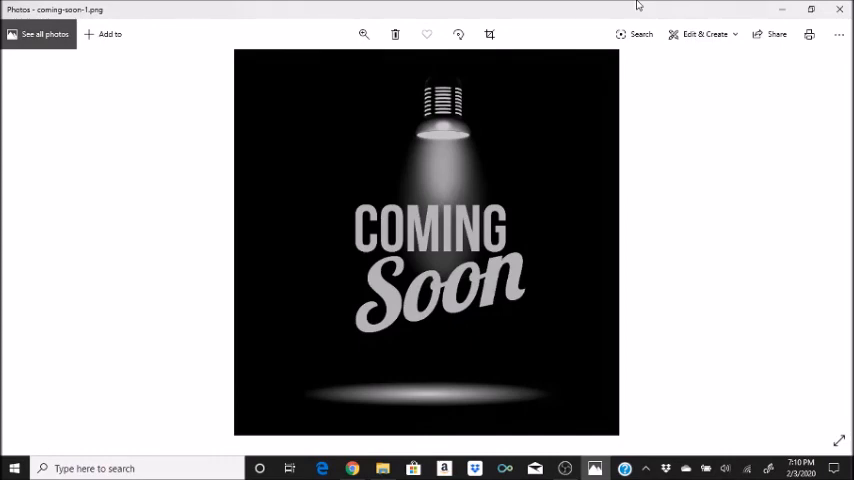
mouse_move(616, 284)
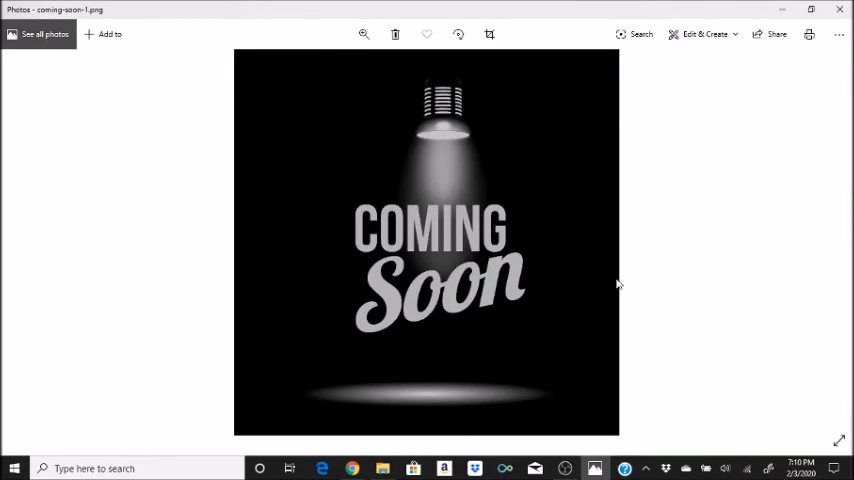